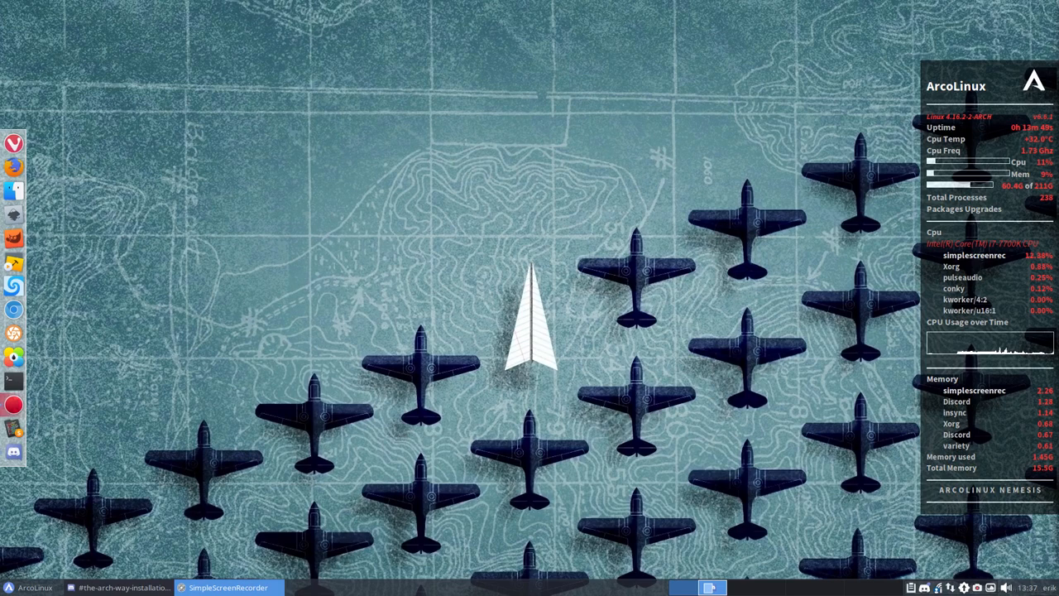
mouse_move(361, 364)
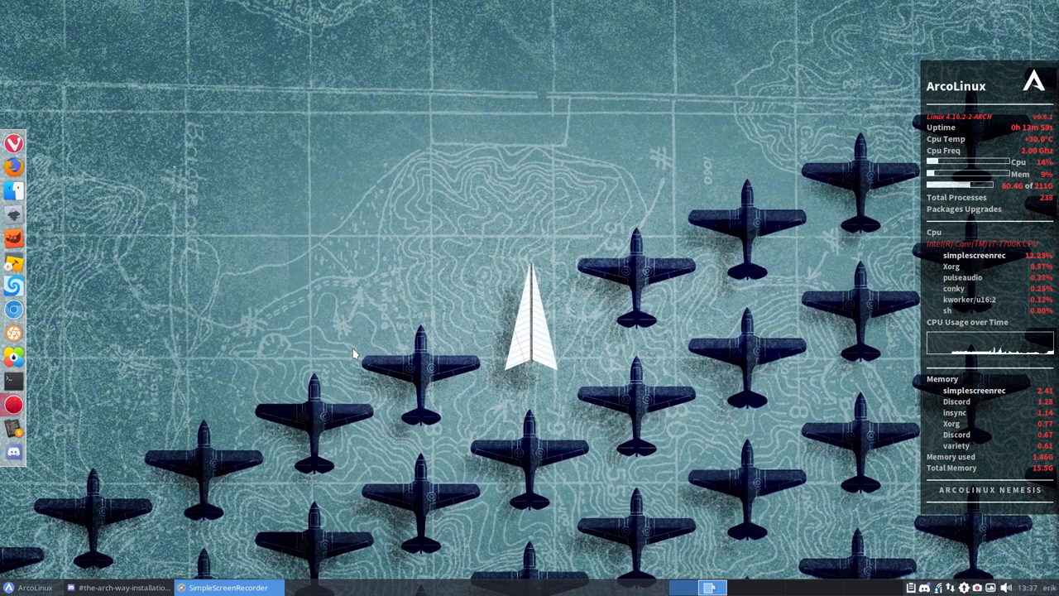
mouse_move(369, 345)
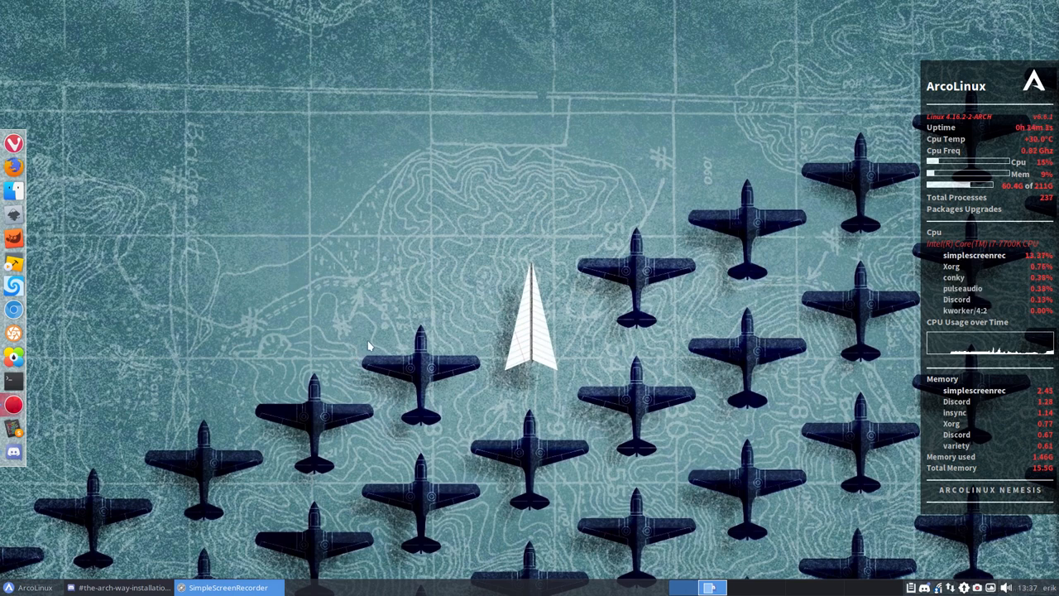
mouse_move(281, 322)
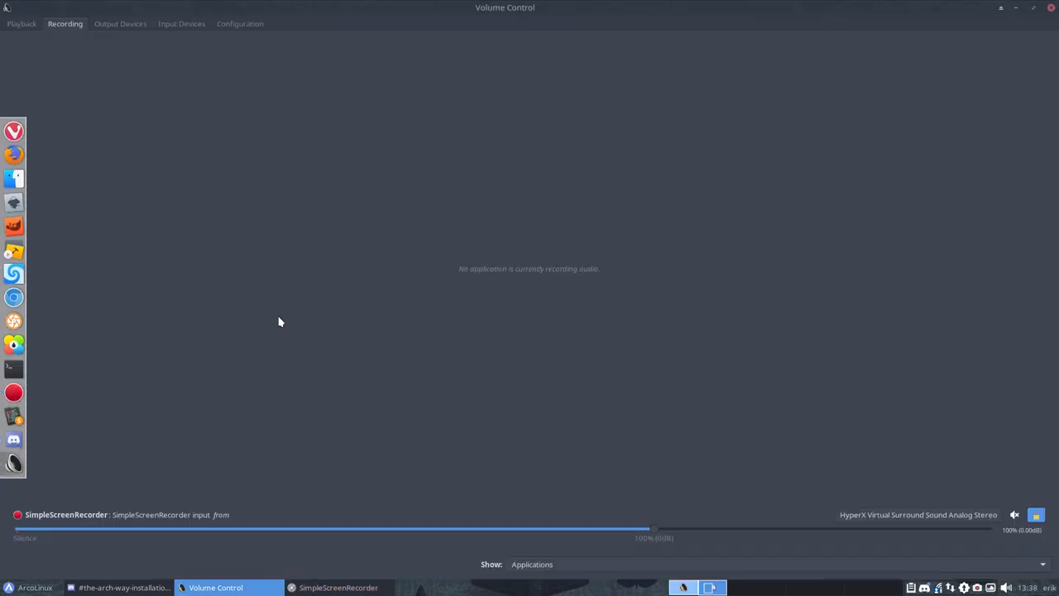
- Show the Input Devices list with the webcam and headset microphone levels
click(182, 23)
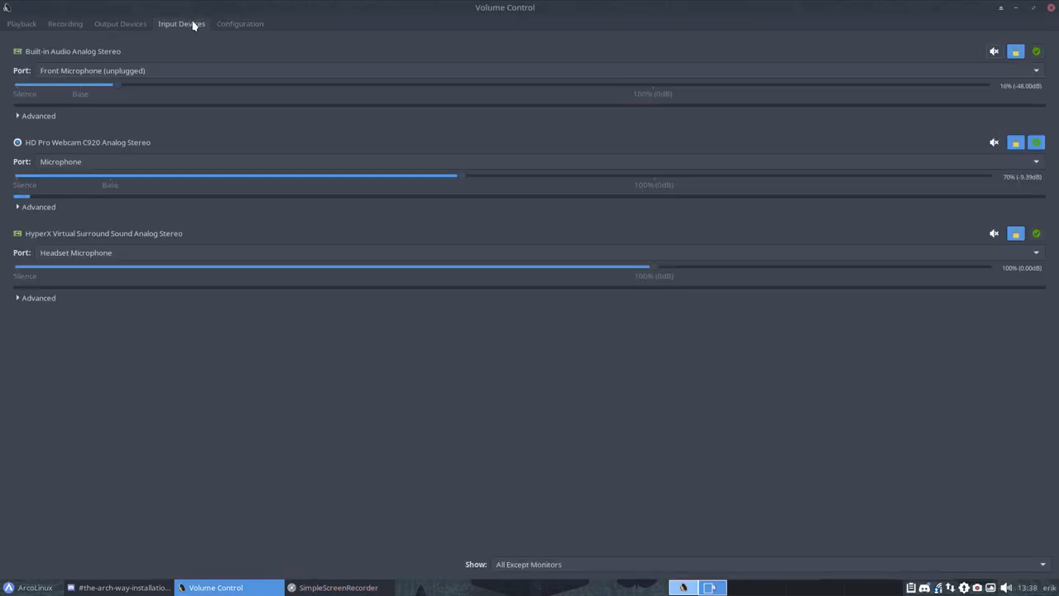